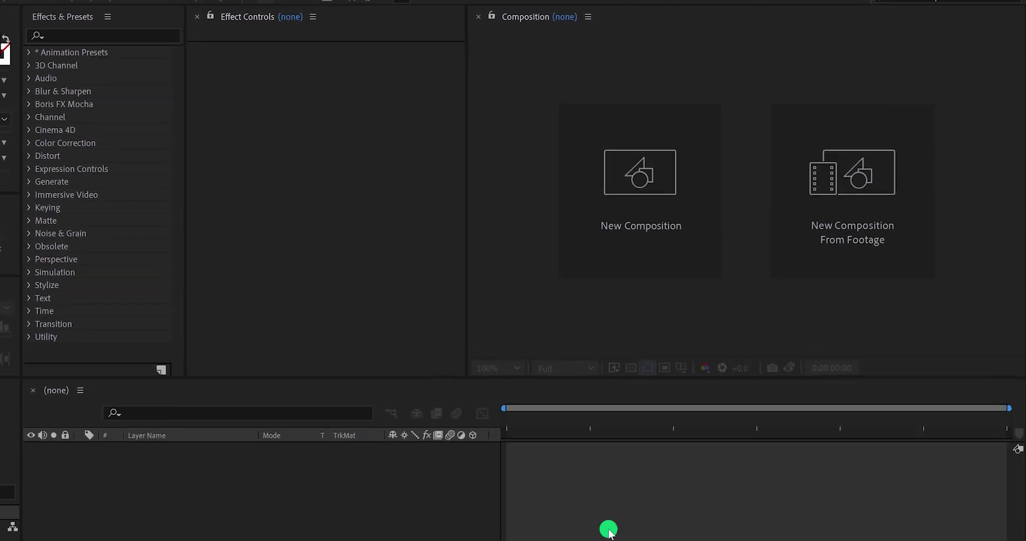
# Create a 1920×1080, 60 fps, 10-second composition named Bouncy_Text
pyautogui.click(640, 172)
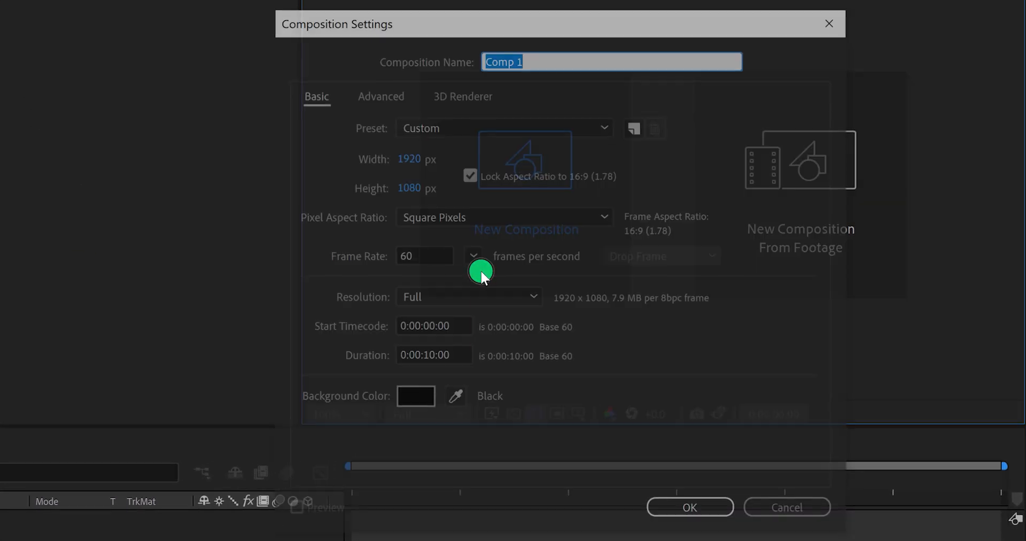
pyautogui.write('Bouncy_Text')
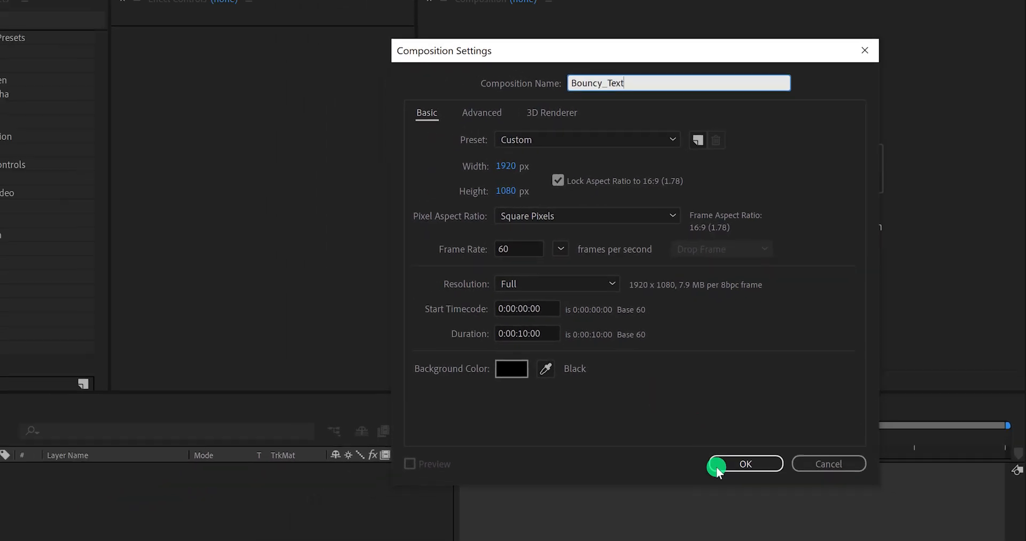
pyautogui.click(716, 463)
pyautogui.write('bubble')
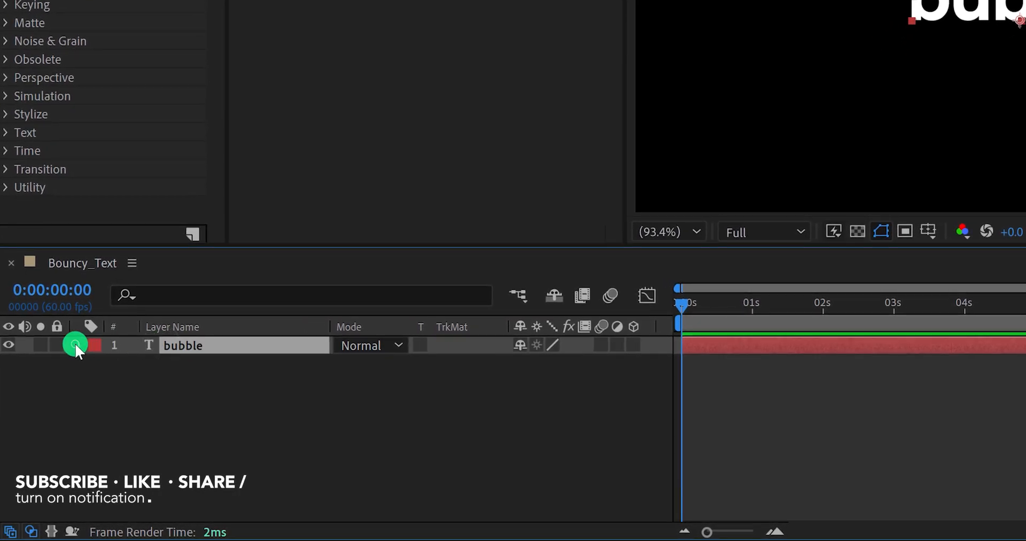
# Add a Scale animator to the bubble text layer
pyautogui.click(76, 346)
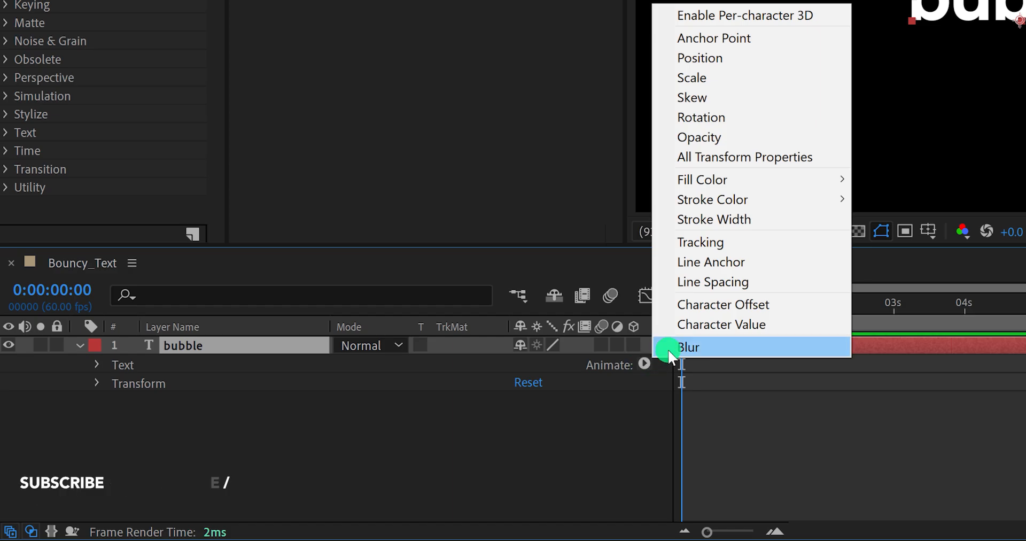
pyautogui.moveTo(719, 83)
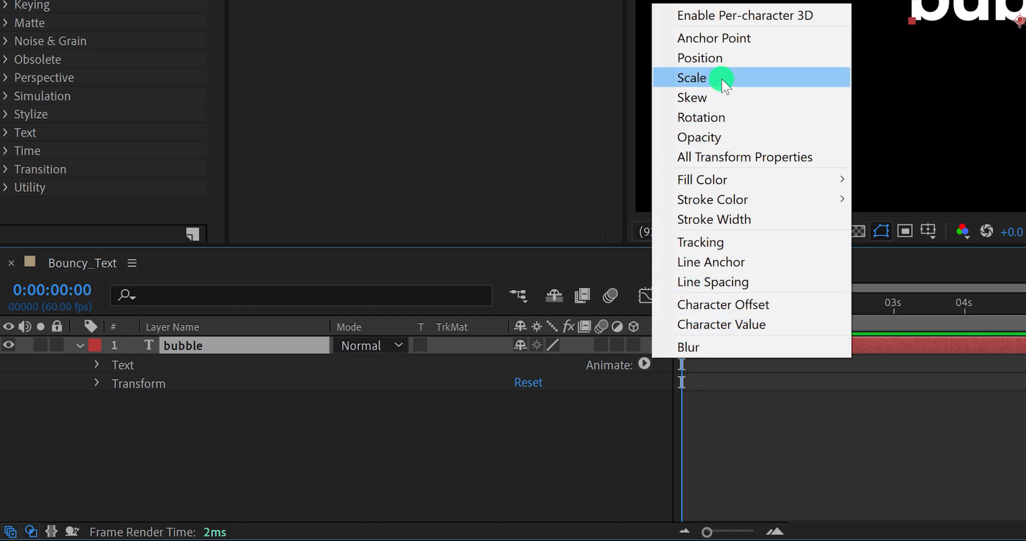
pyautogui.click(691, 77)
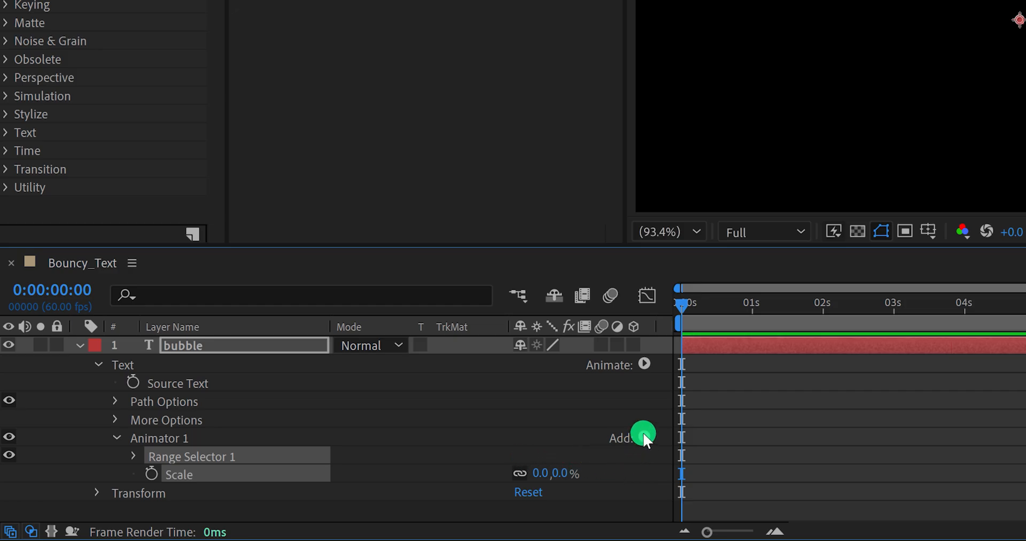
# Add an Expression Selector to Animator 1 and remove Range Selector 1
pyautogui.click(643, 438)
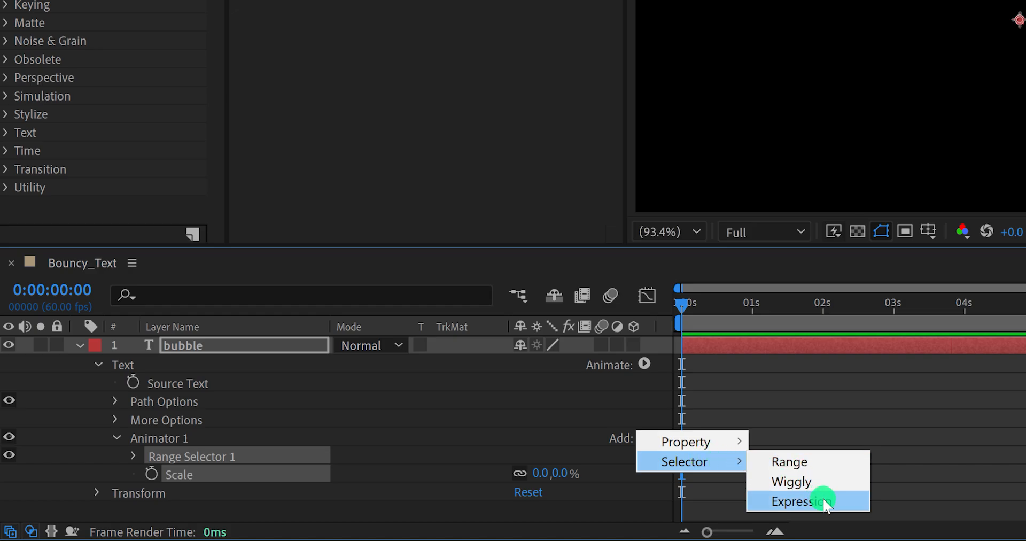
pyautogui.click(796, 500)
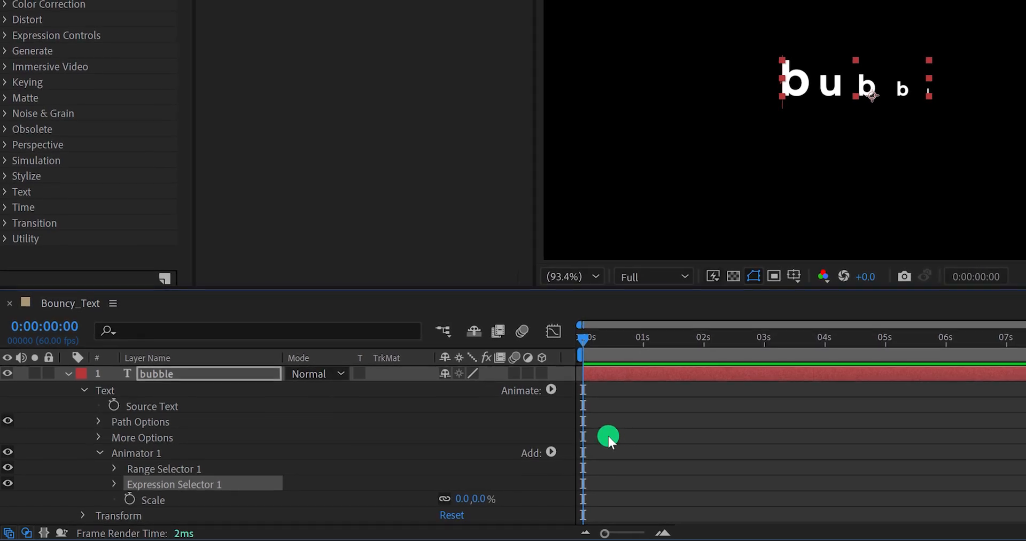
pyautogui.click(164, 468)
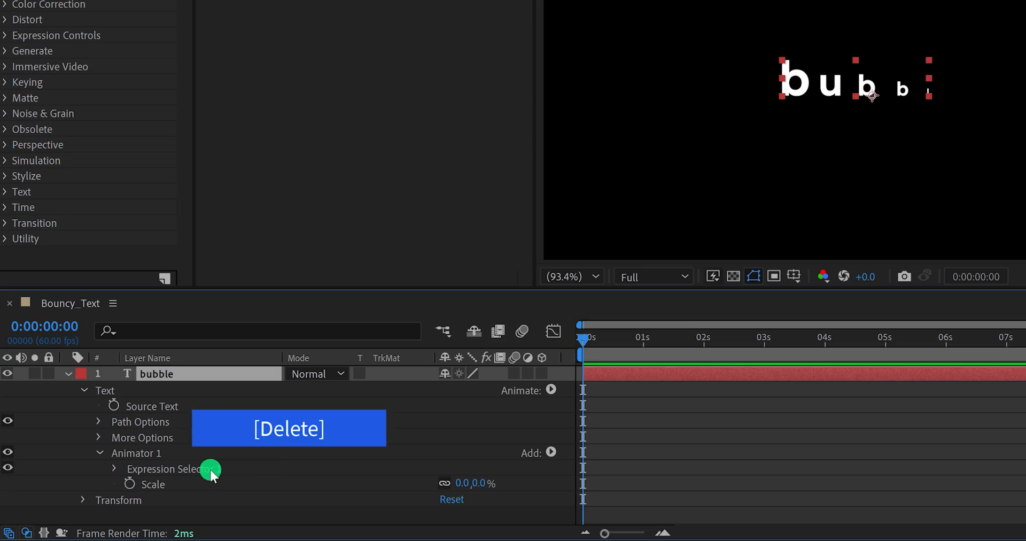
# Expand Expression Selector 1 and enable an expression on its Amount property
pyautogui.click(115, 468)
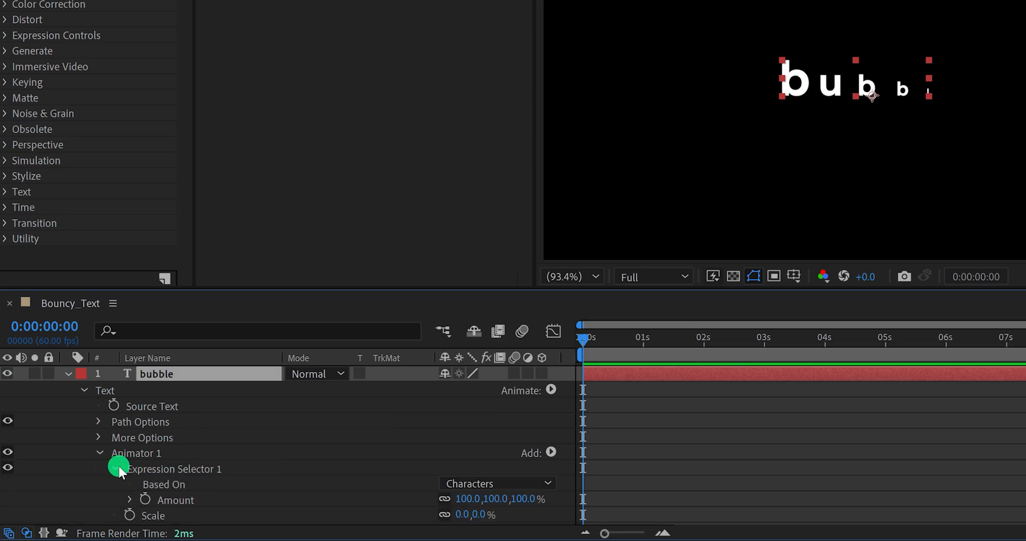
pyautogui.click(114, 469)
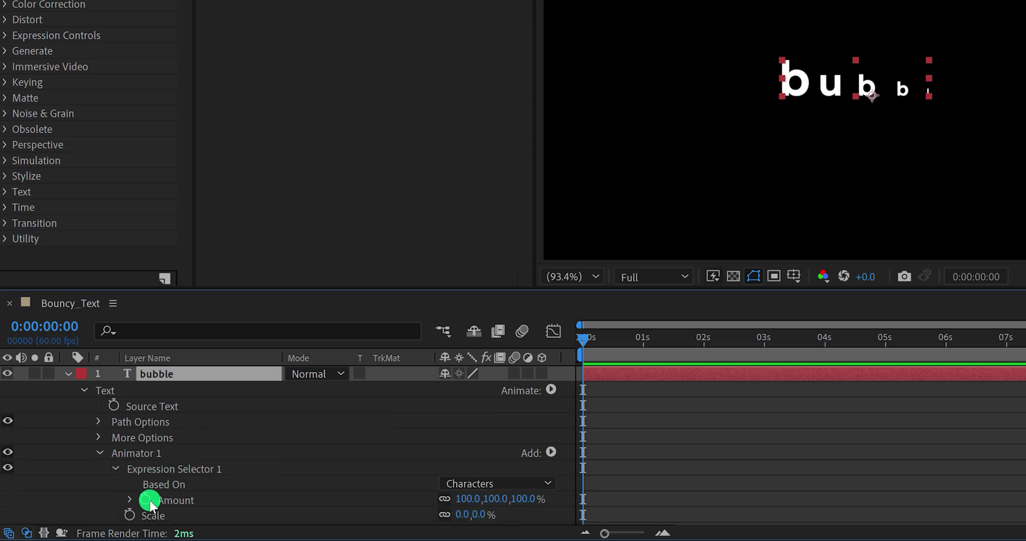
pyautogui.click(131, 501)
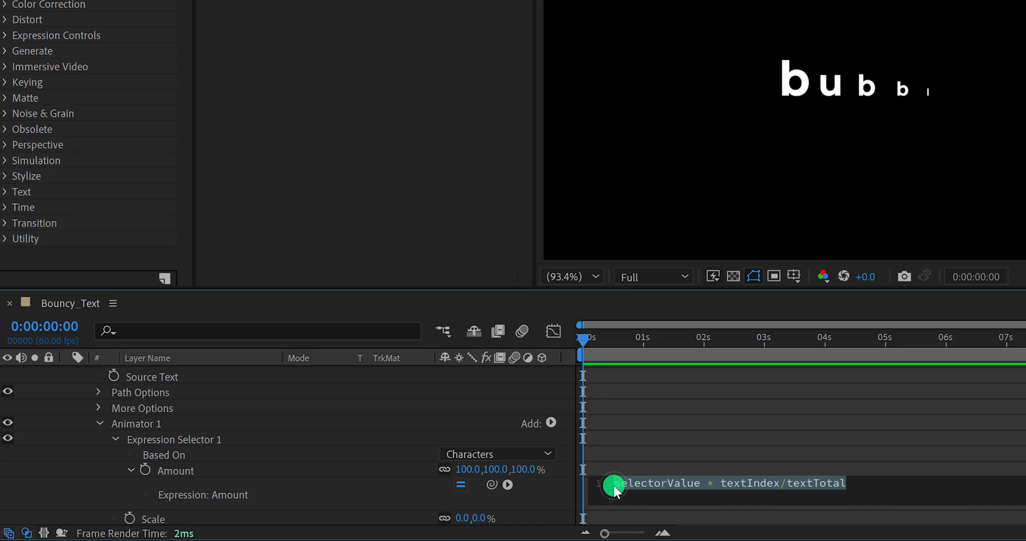
# Select the entire default Amount expression for replacement with the bounce code
pyautogui.rightClick(615, 488)
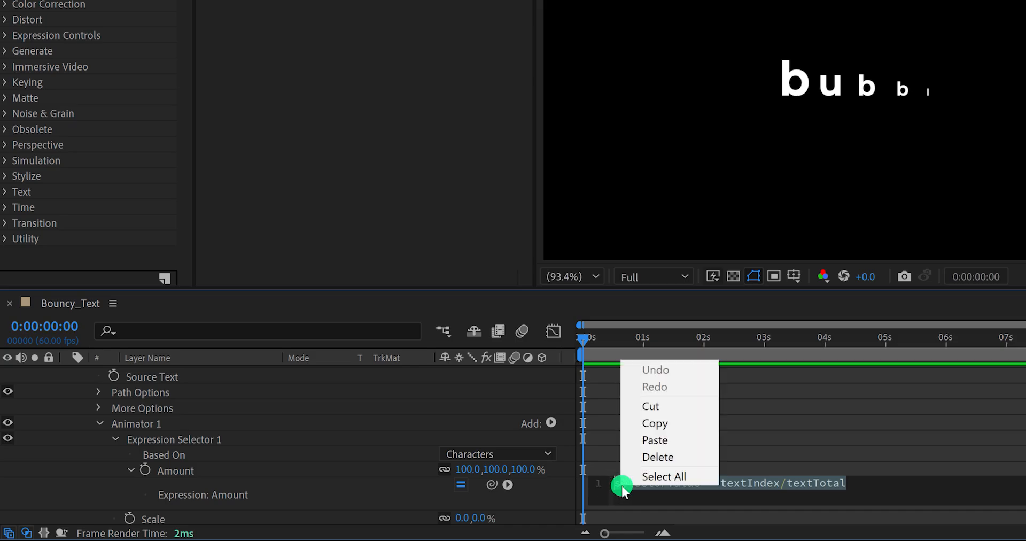
pyautogui.click(654, 439)
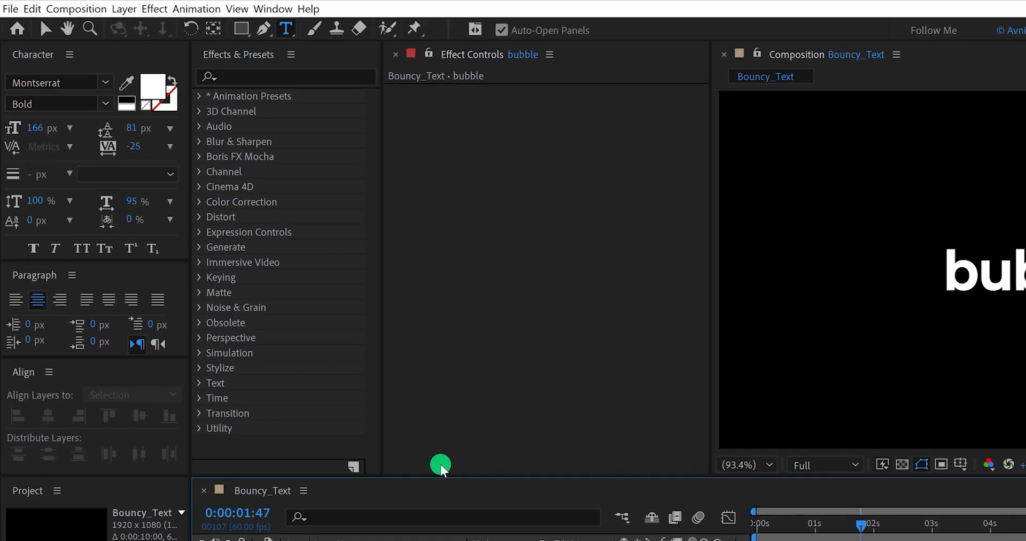
# Set the project's expressions engine to JavaScript in Project Settings
pyautogui.click(10, 8)
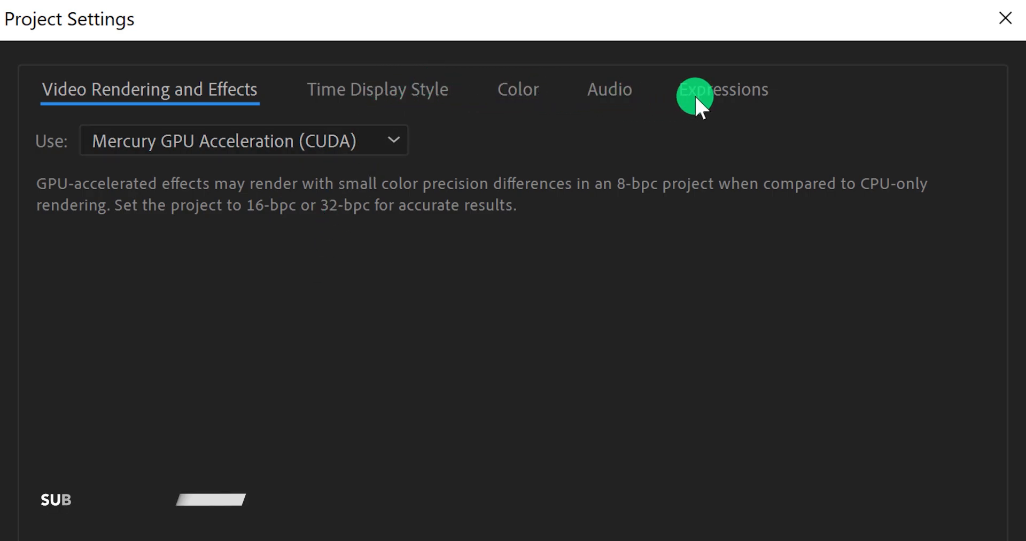
pyautogui.click(725, 89)
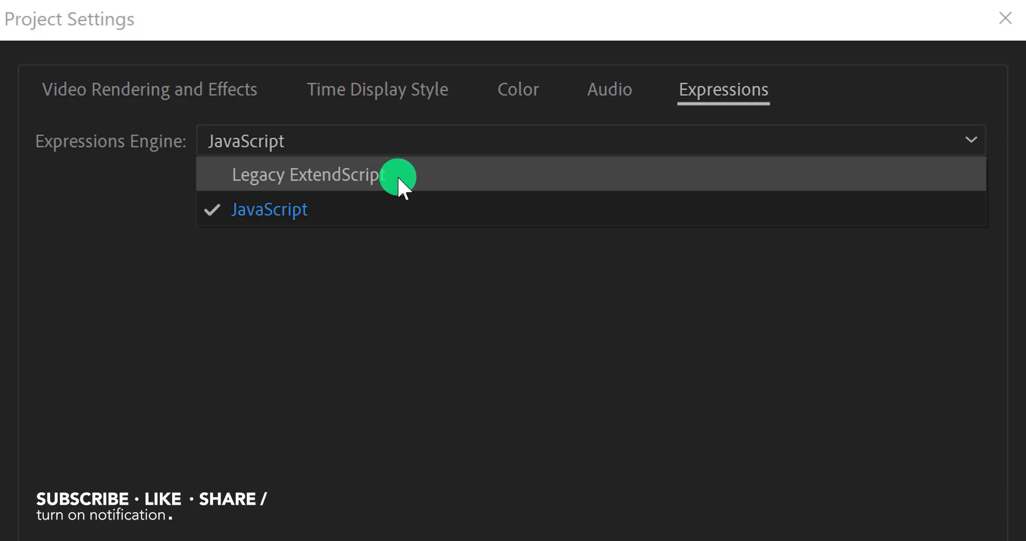
pyautogui.moveTo(412, 187)
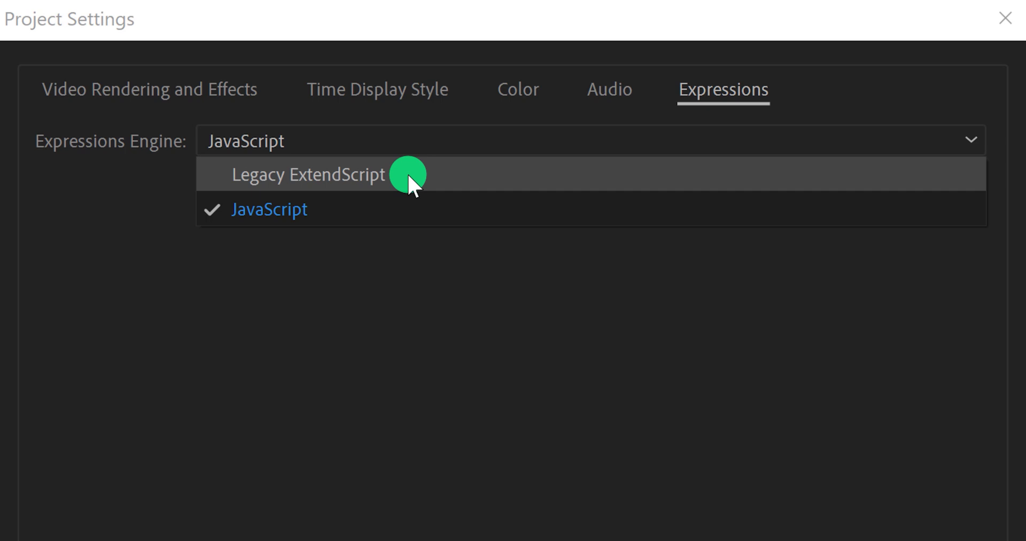
pyautogui.moveTo(406, 206)
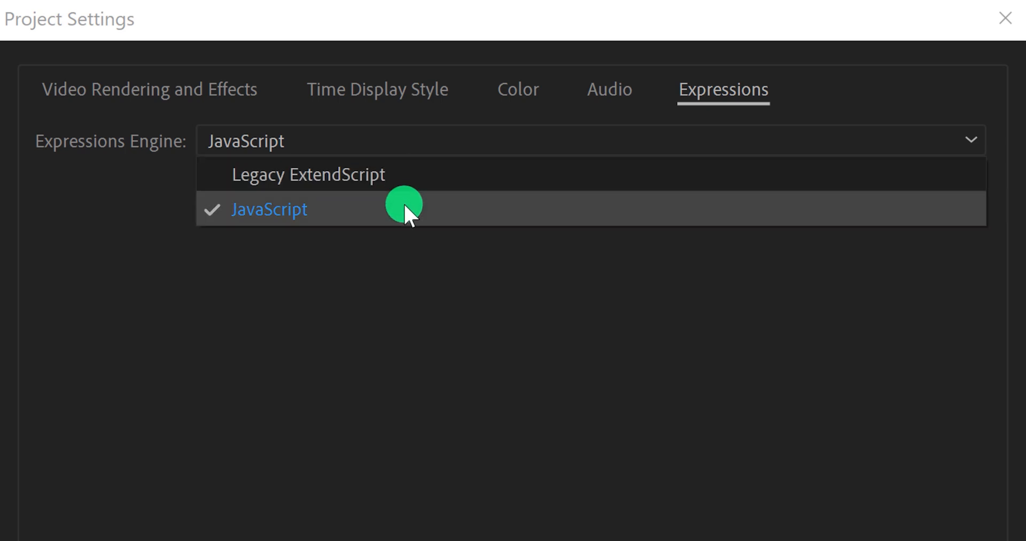
pyautogui.click(405, 213)
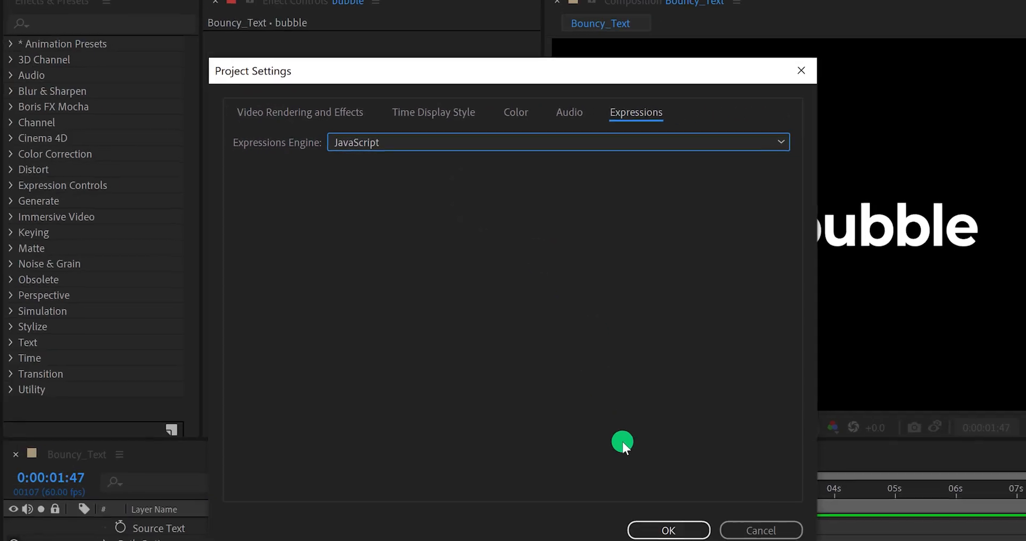
pyautogui.click(666, 529)
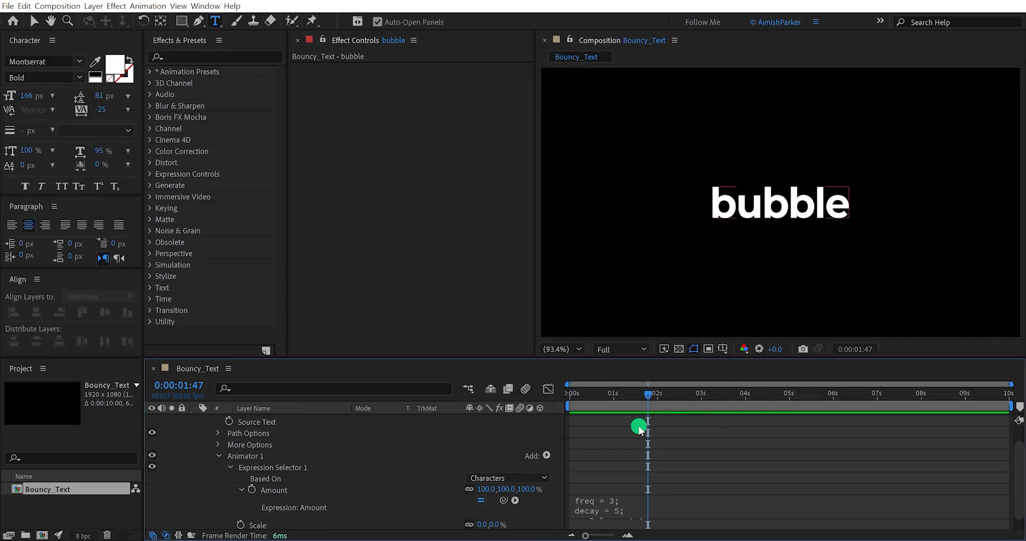
pyautogui.press('NumPad0')
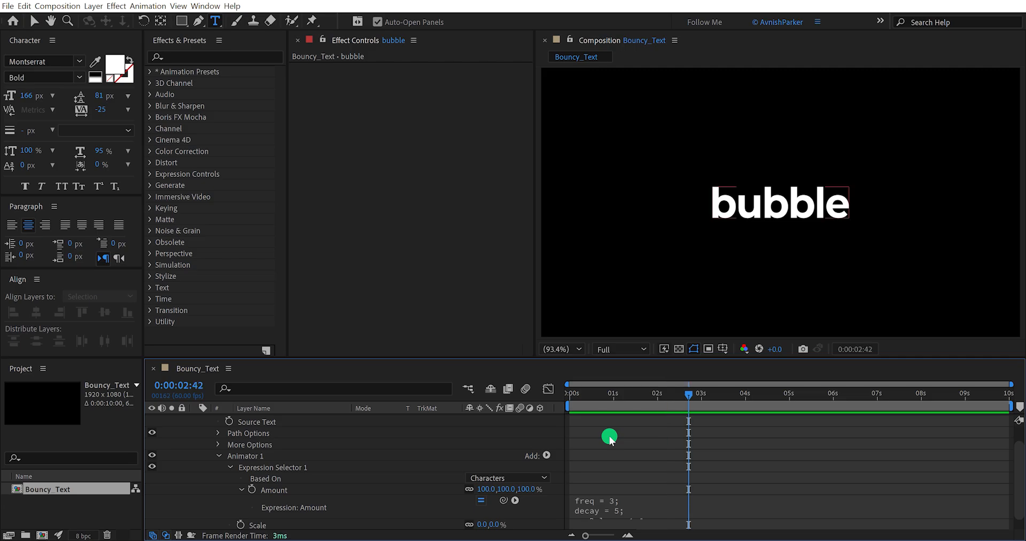
pyautogui.moveTo(636, 510)
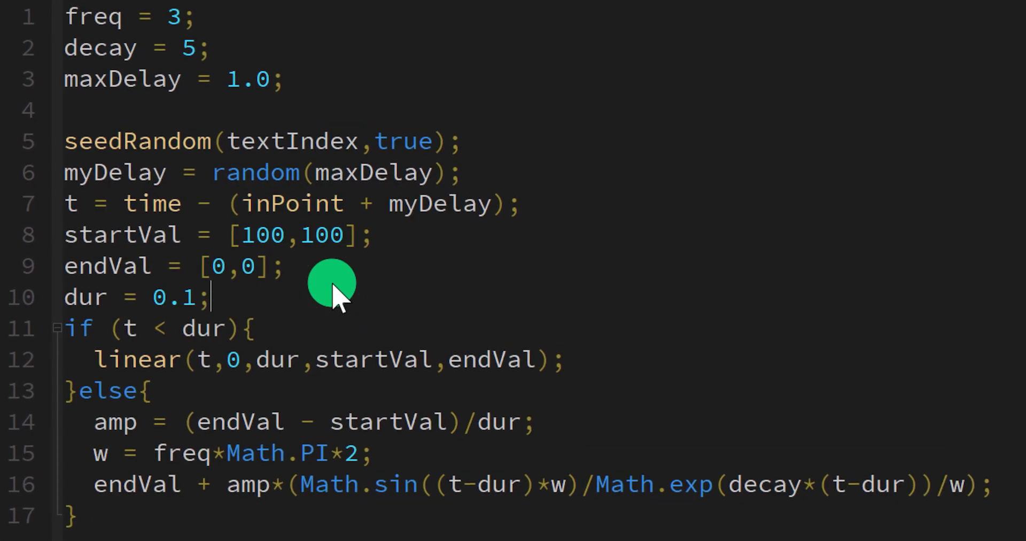
pyautogui.moveTo(236, 92)
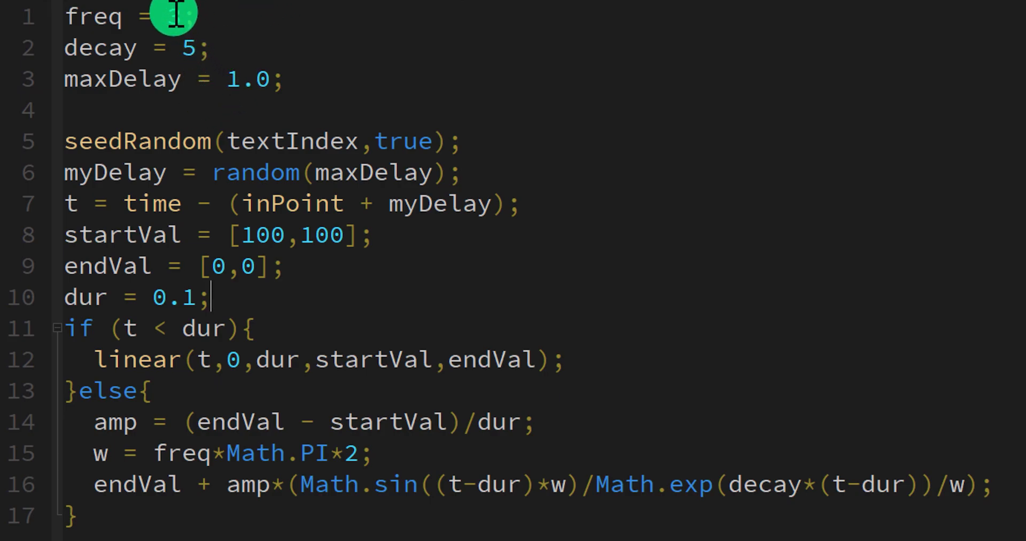
# Enter 3 as the freq value in the bounce expression
pyautogui.write('3')
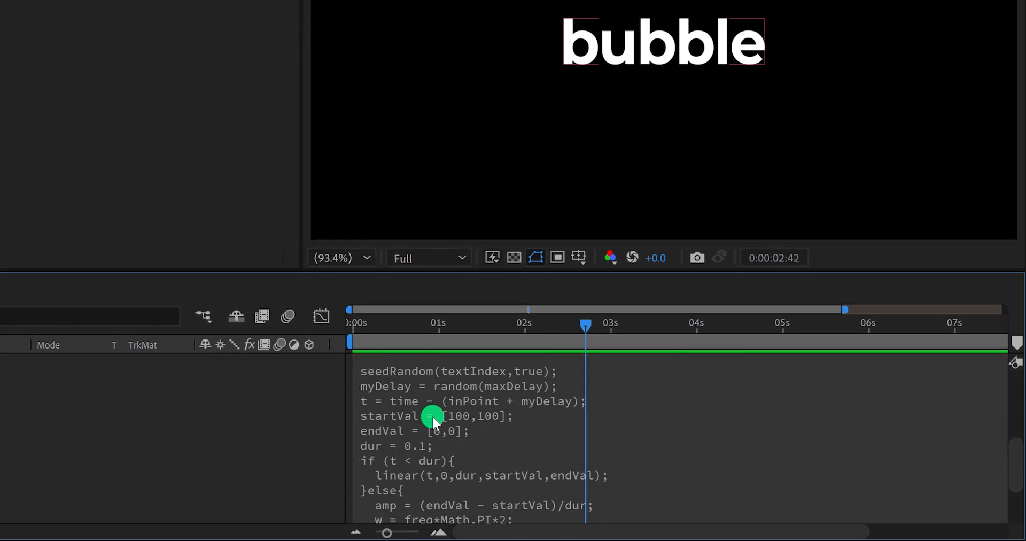
# Scroll the expression editor and edit the maxDelay value, starting with '0.'
pyautogui.scroll(-3)
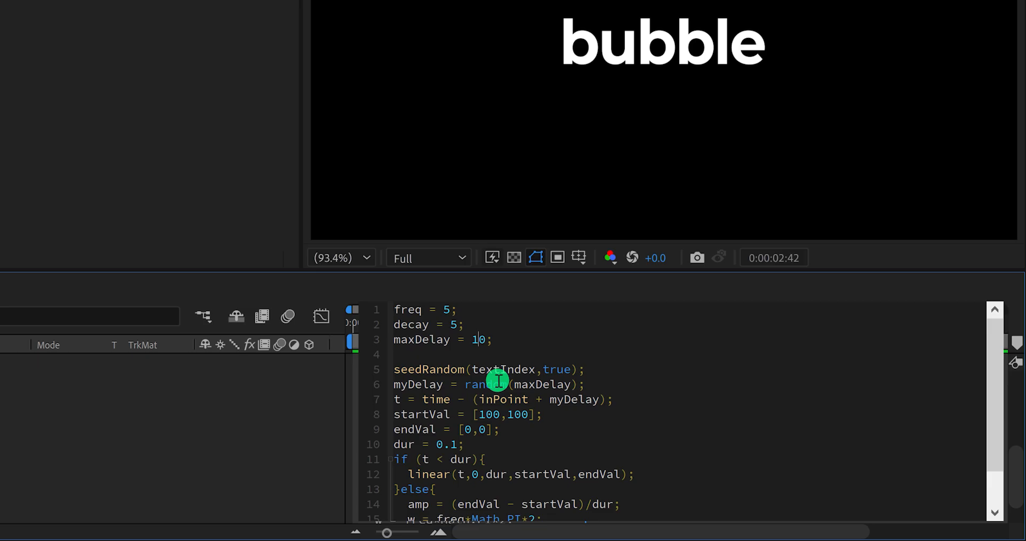
pyautogui.write('0.')
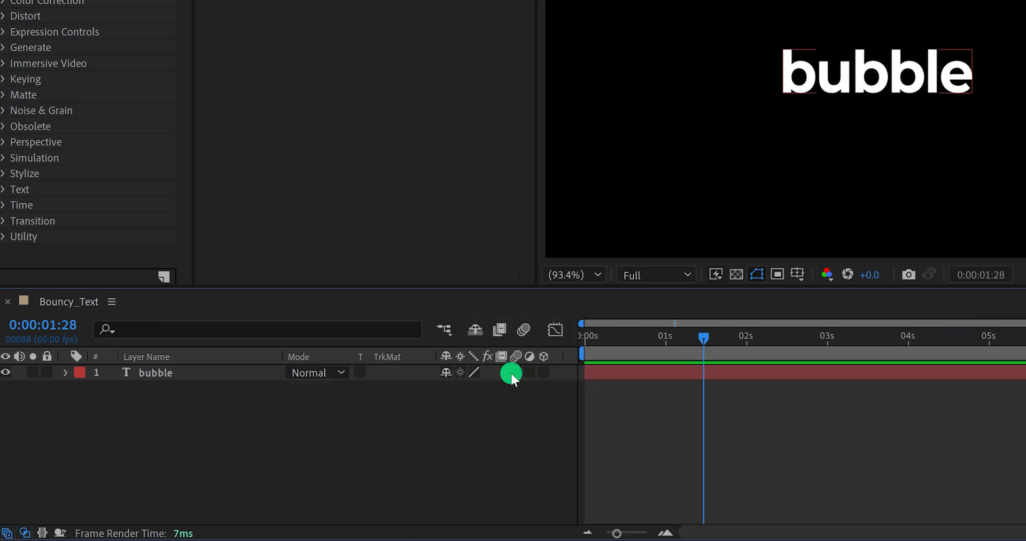
# Open the column options menu on the timeline header
pyautogui.rightClick(511, 376)
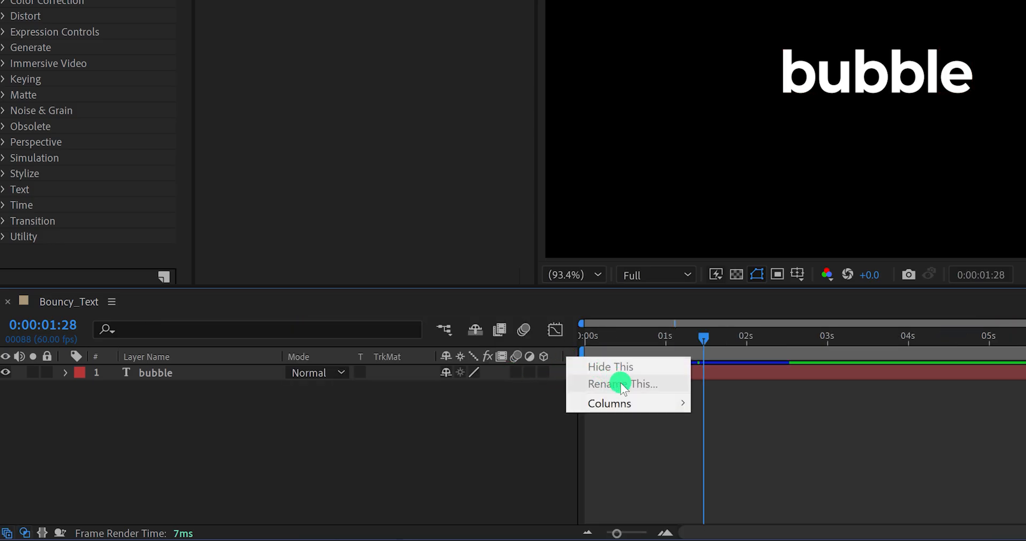